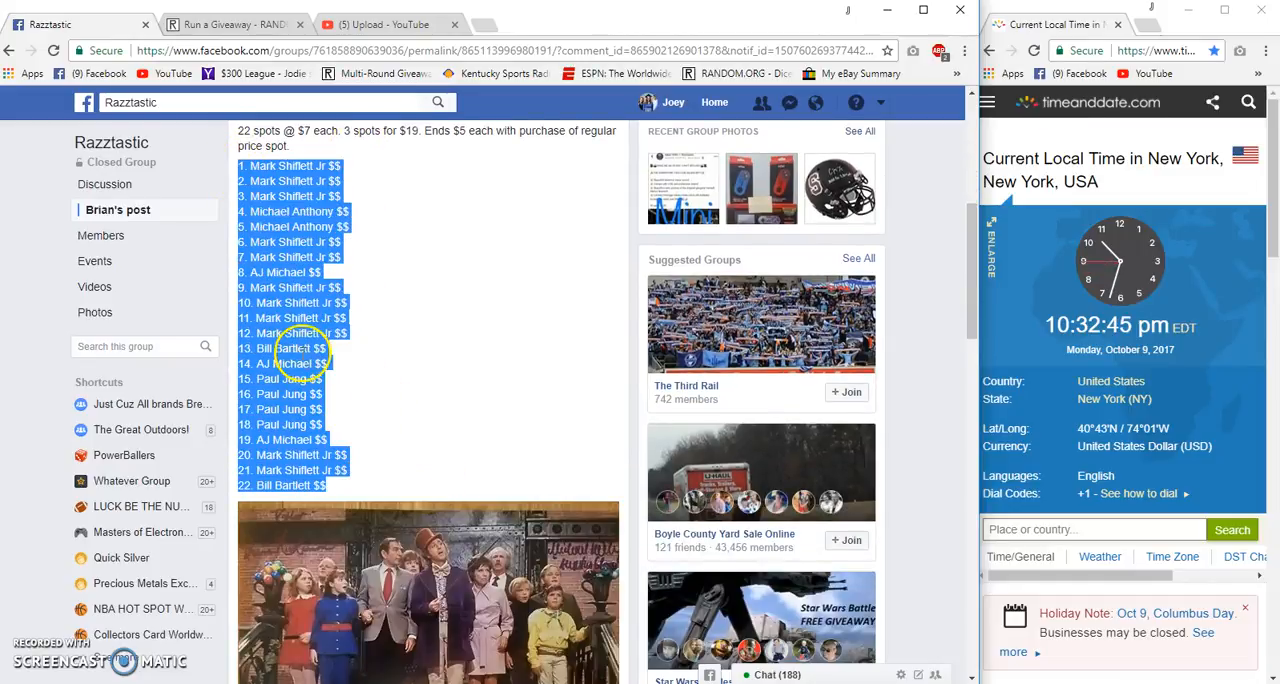
- Post a 'Live' comment on the giveaway thread and return to the RANDOM.ORG page
scroll("down", 3)
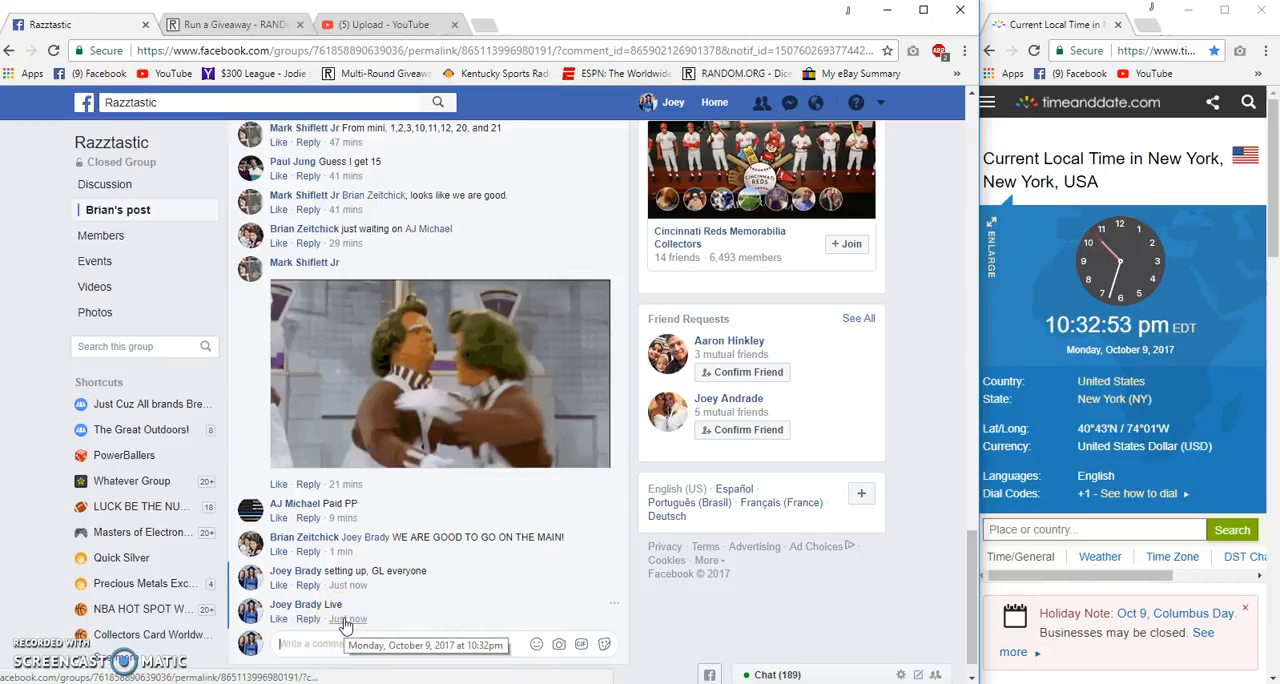
left_click(230, 24)
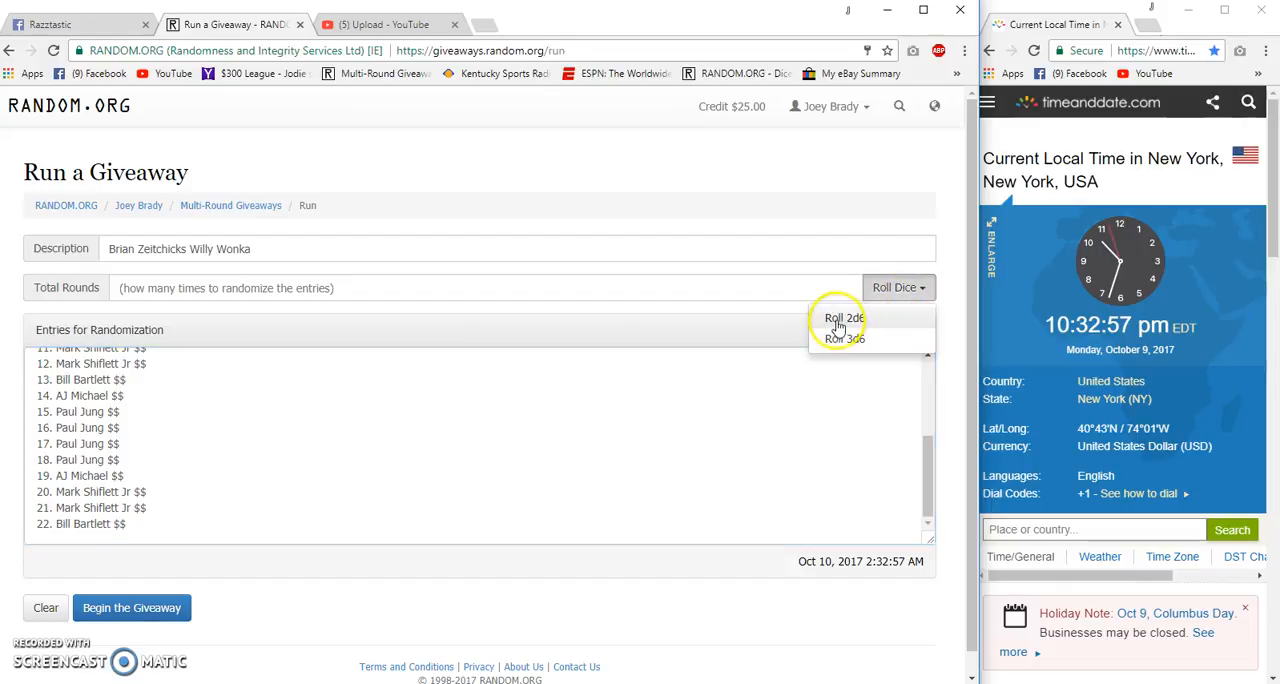
- Roll the dice to set the 22-entry giveaway to 9 rounds and begin it
left_click(844, 318)
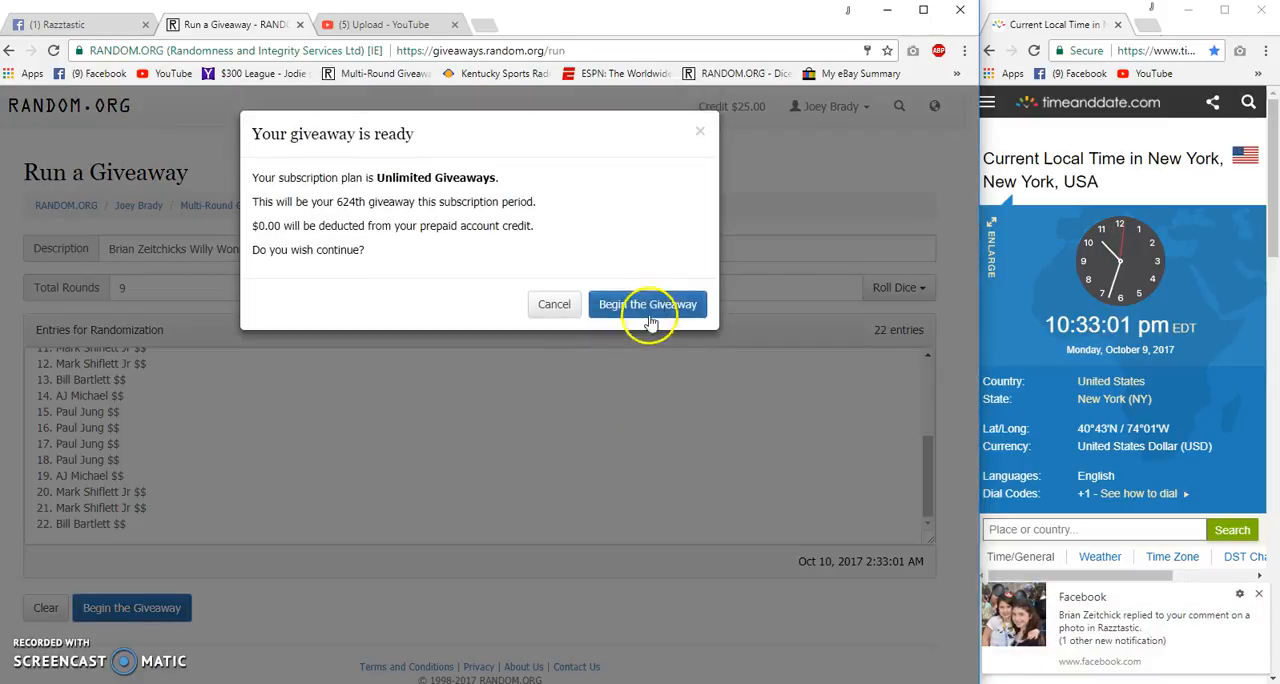
left_click(648, 304)
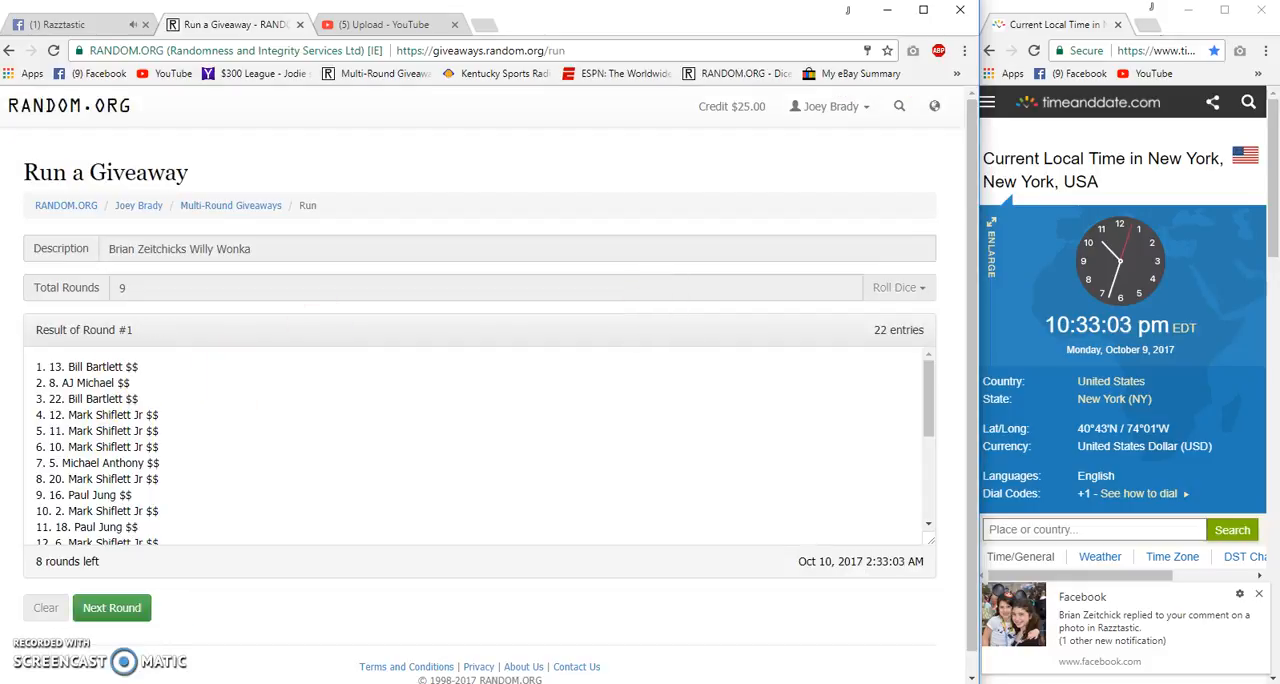
- Run the randomization round after round through to the eighth round's results
left_click(112, 608)
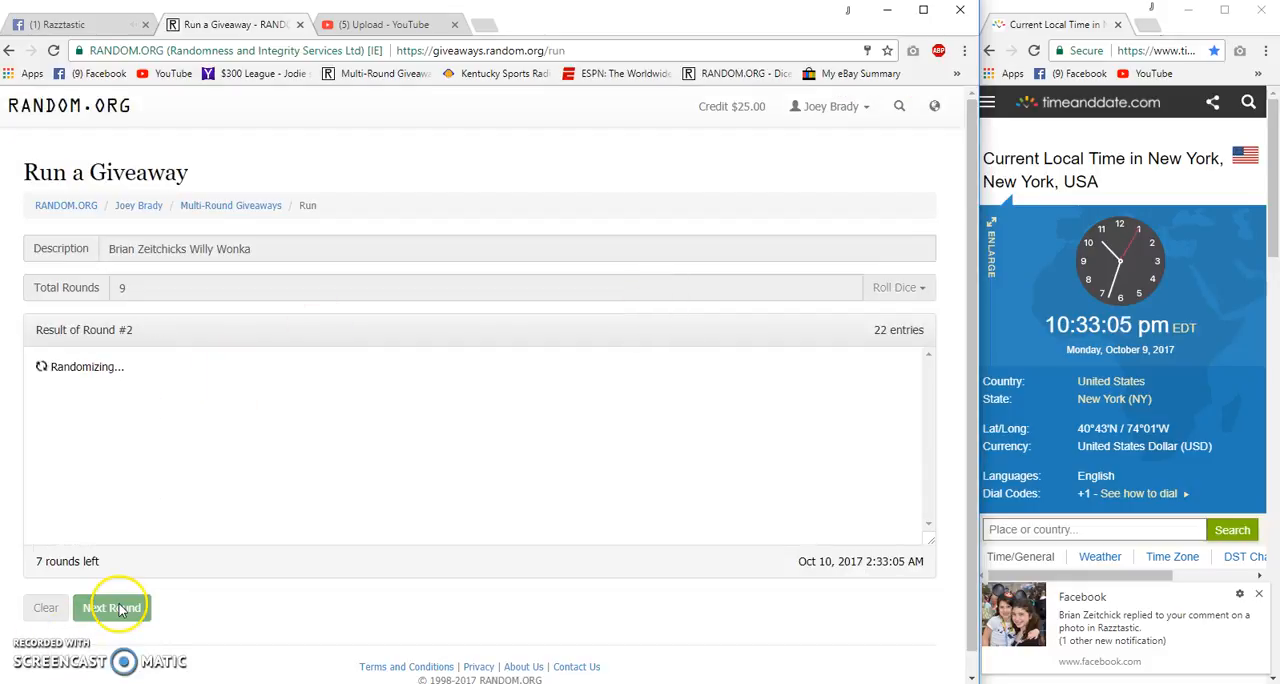
left_click(112, 608)
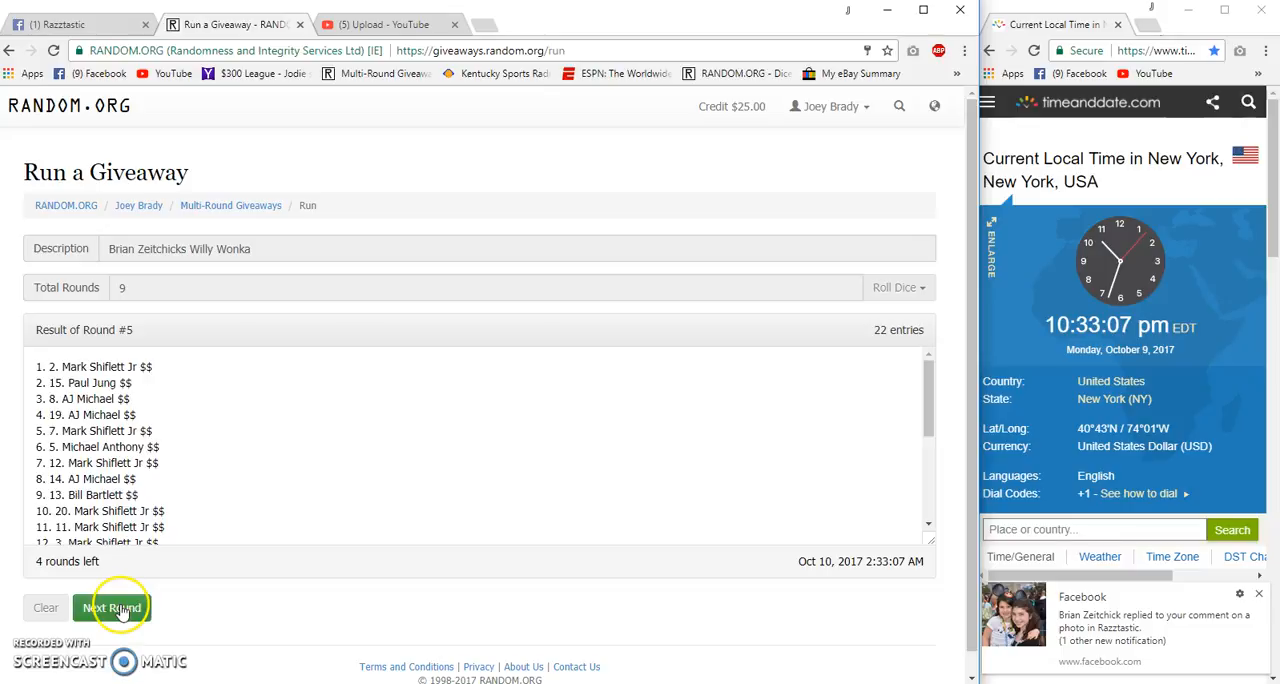
left_click(112, 608)
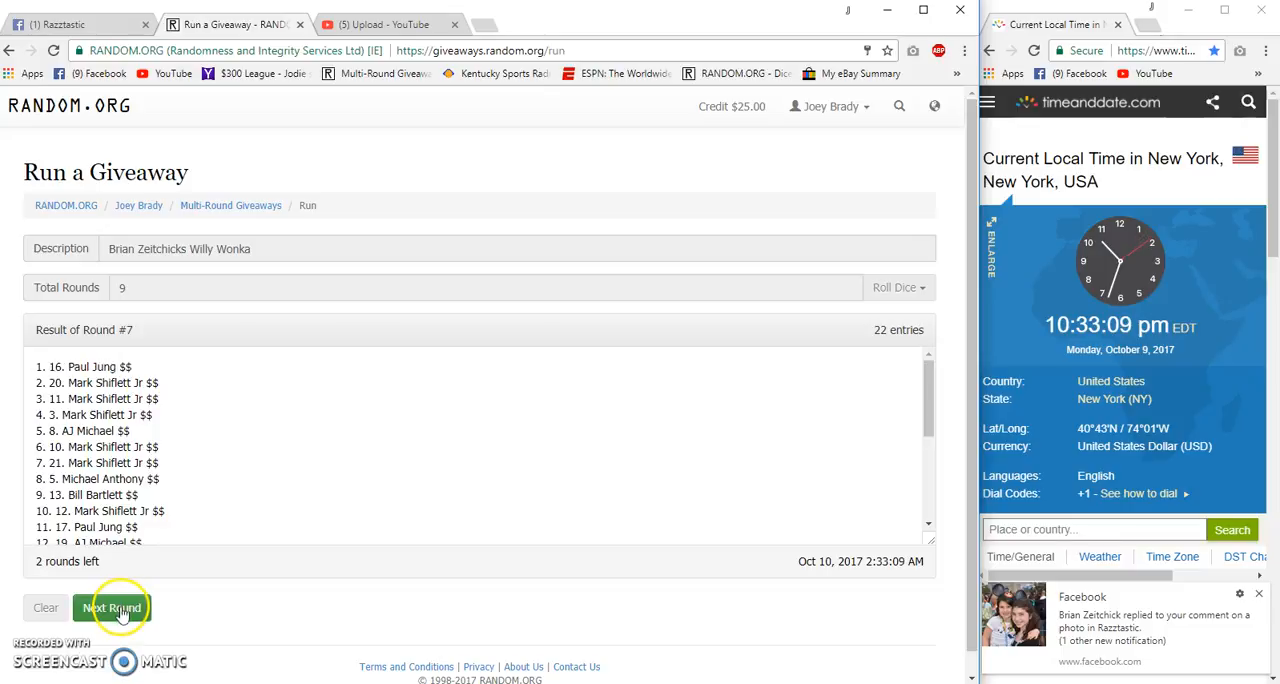
left_click(112, 608)
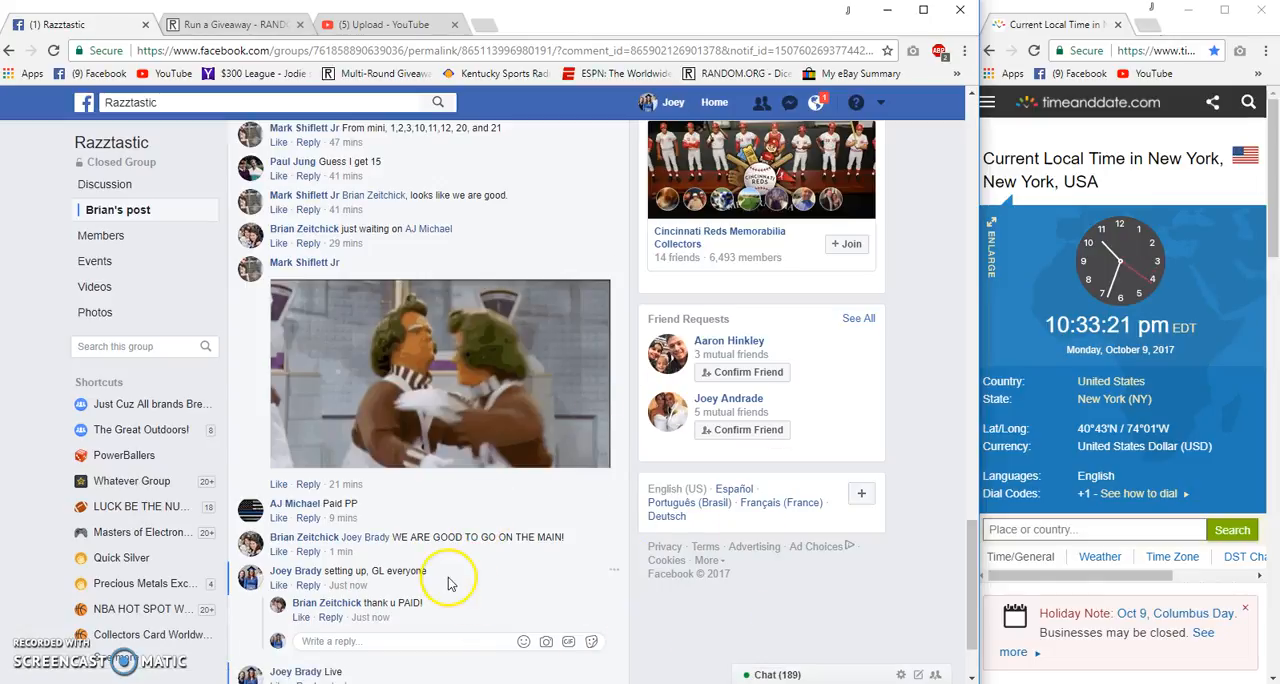
- Post a 'Good Luck Final Roll' comment on the Facebook giveaway thread
scroll("down", 3)
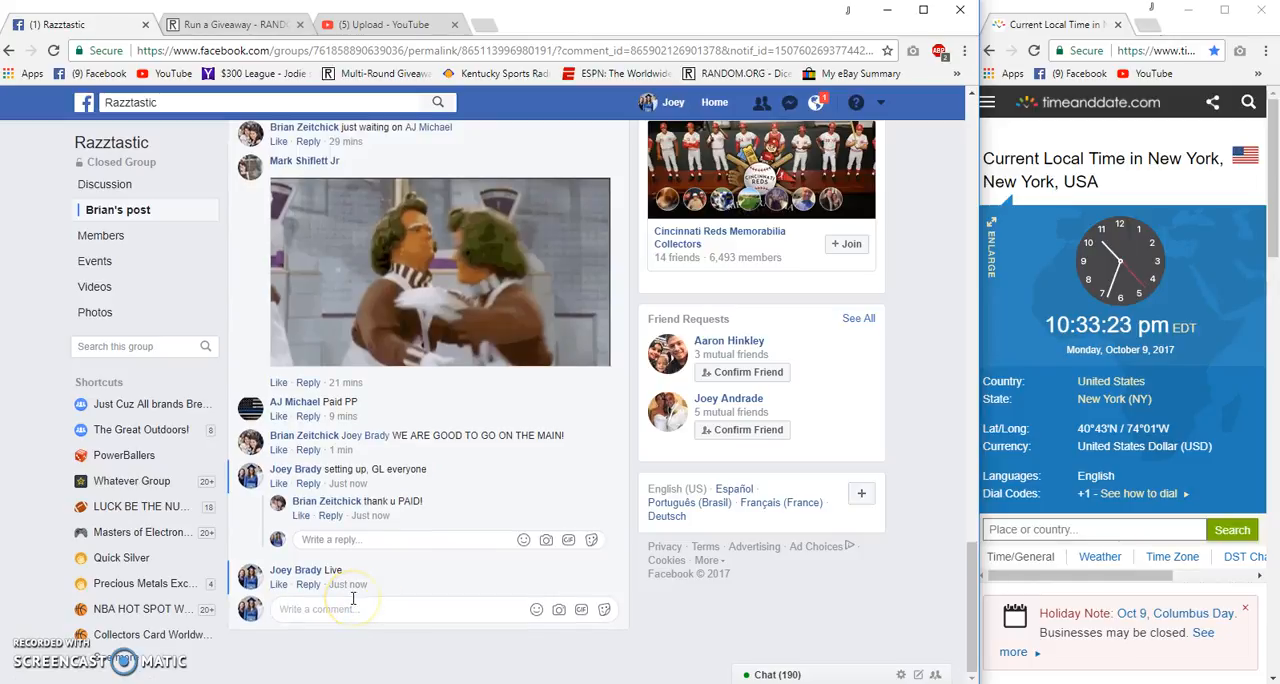
type("Good Luck")
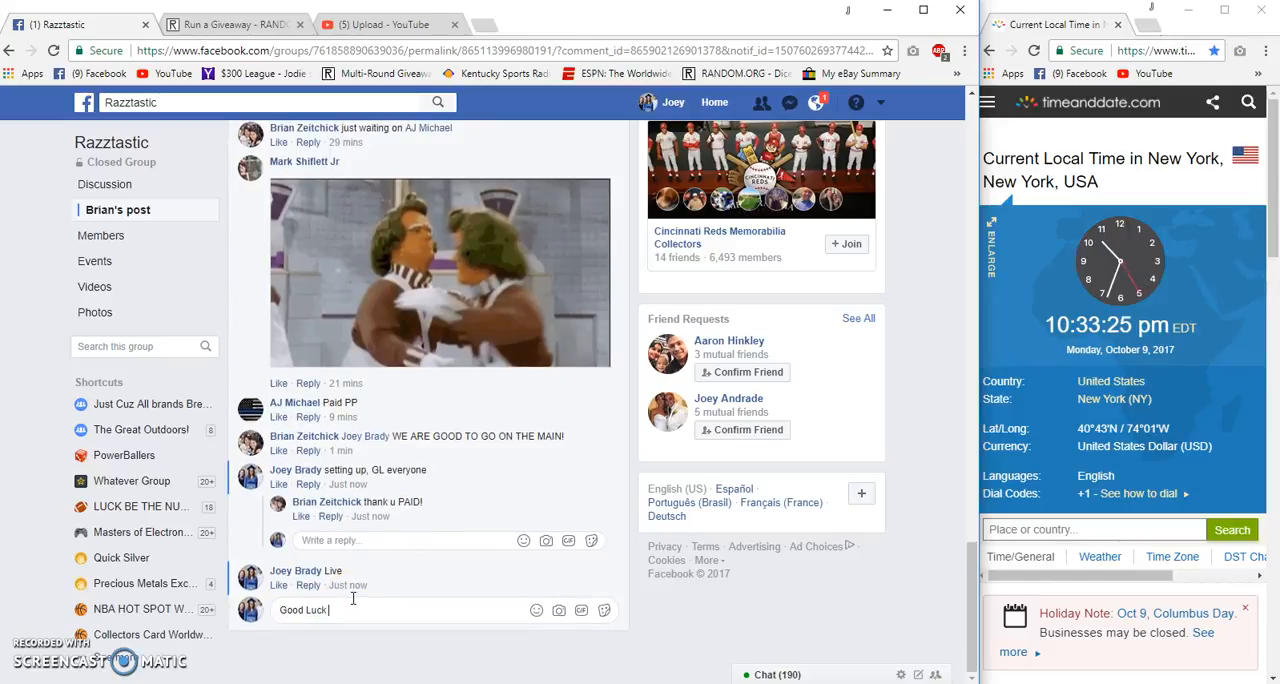
type("Final Roll")
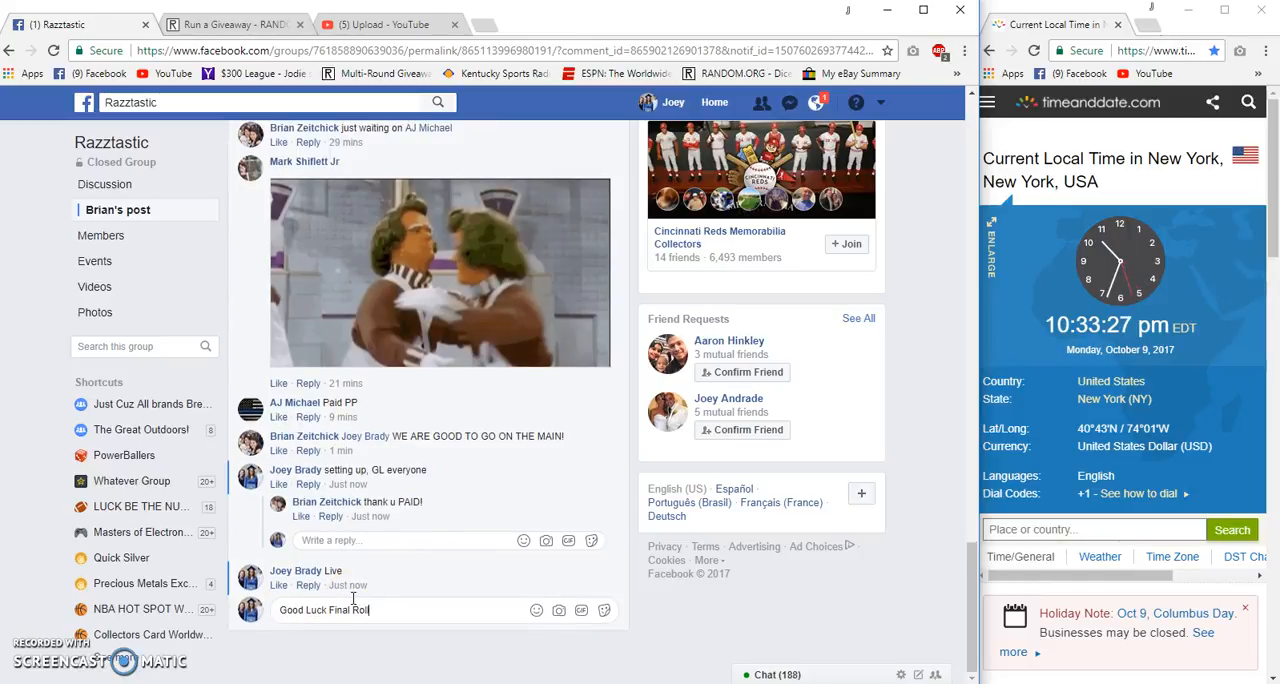
key("enter")
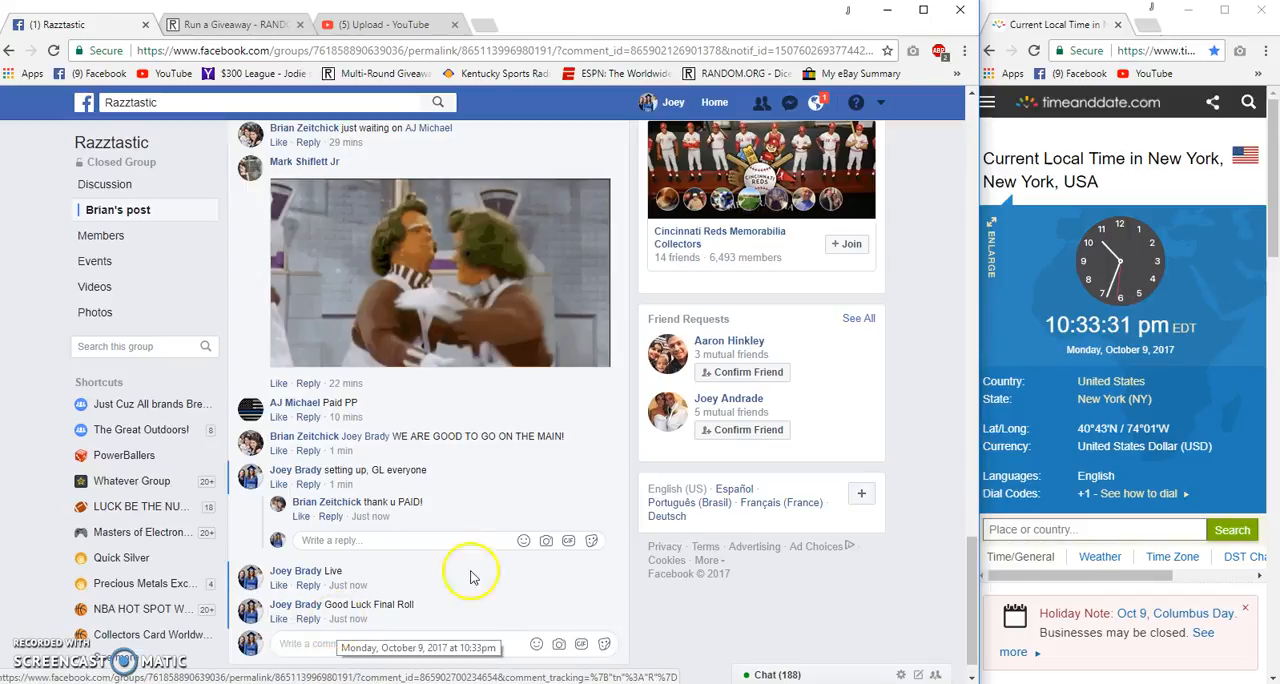
left_click(816, 102)
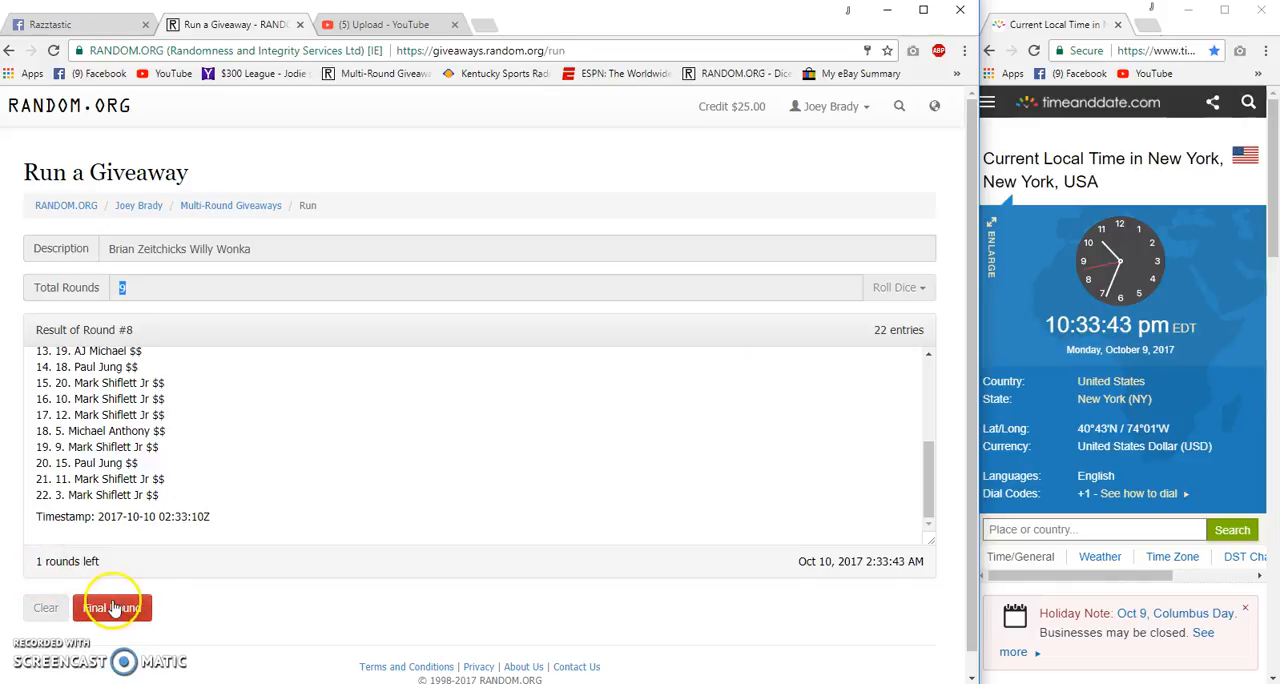
- Run the ninth and final round, ranking entry number 4 first and completing the giveaway
left_click(112, 608)
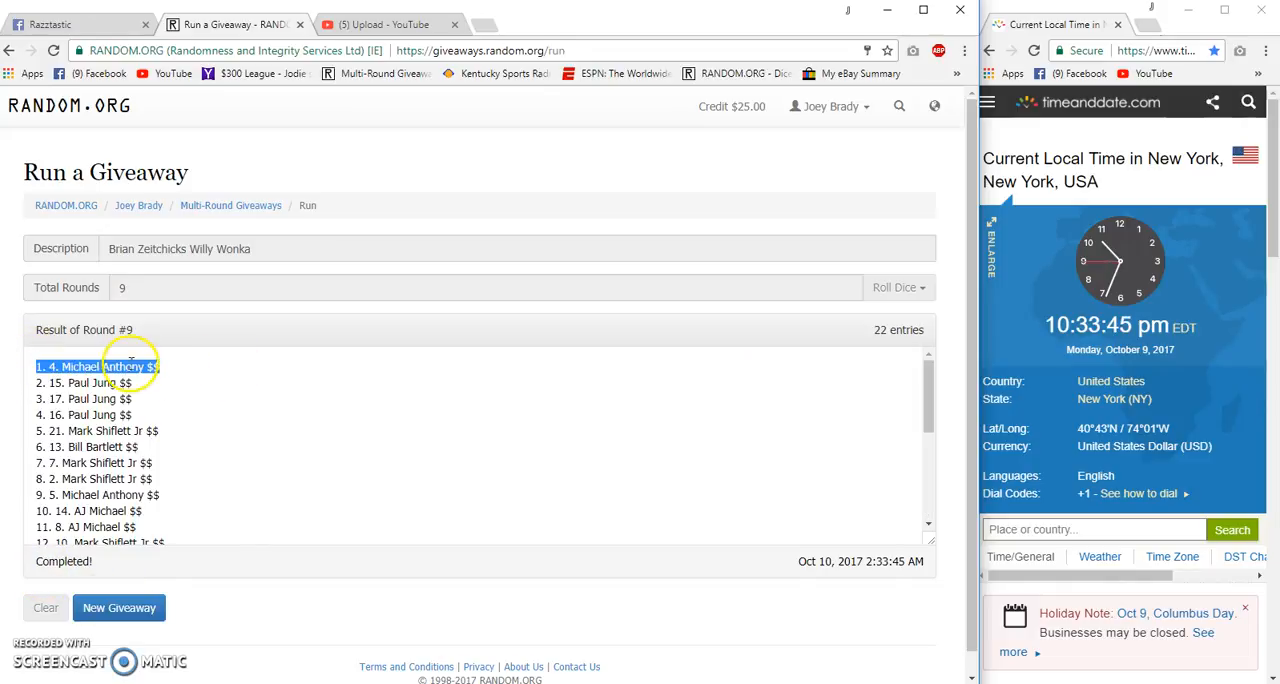
scroll("down", 3)
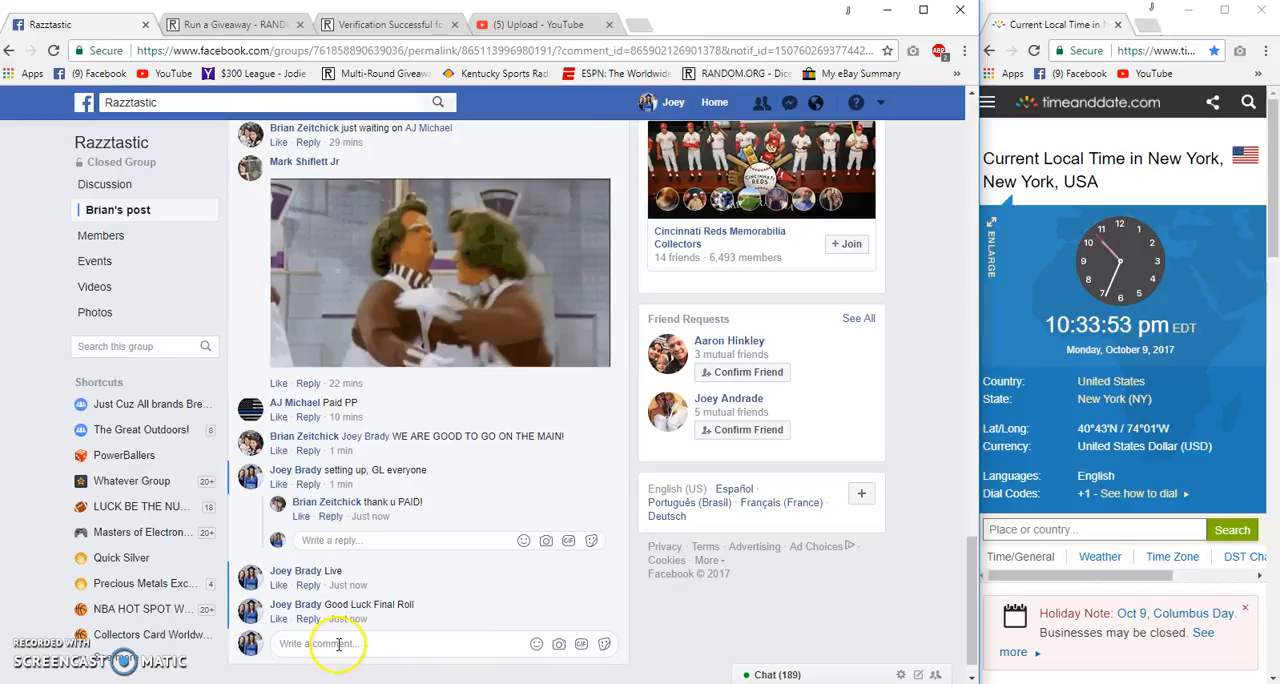
- Post a 'Done' comment below the Good Luck Final Roll comment
type("Done")
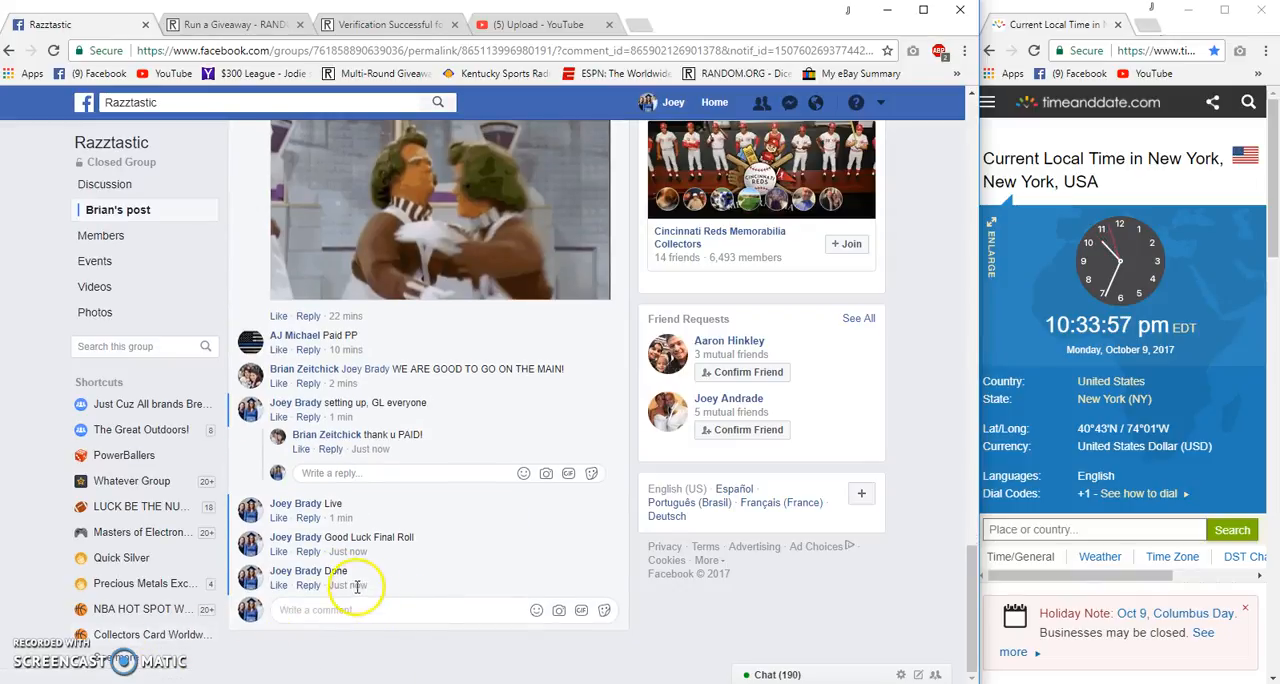
mouse_move(348, 584)
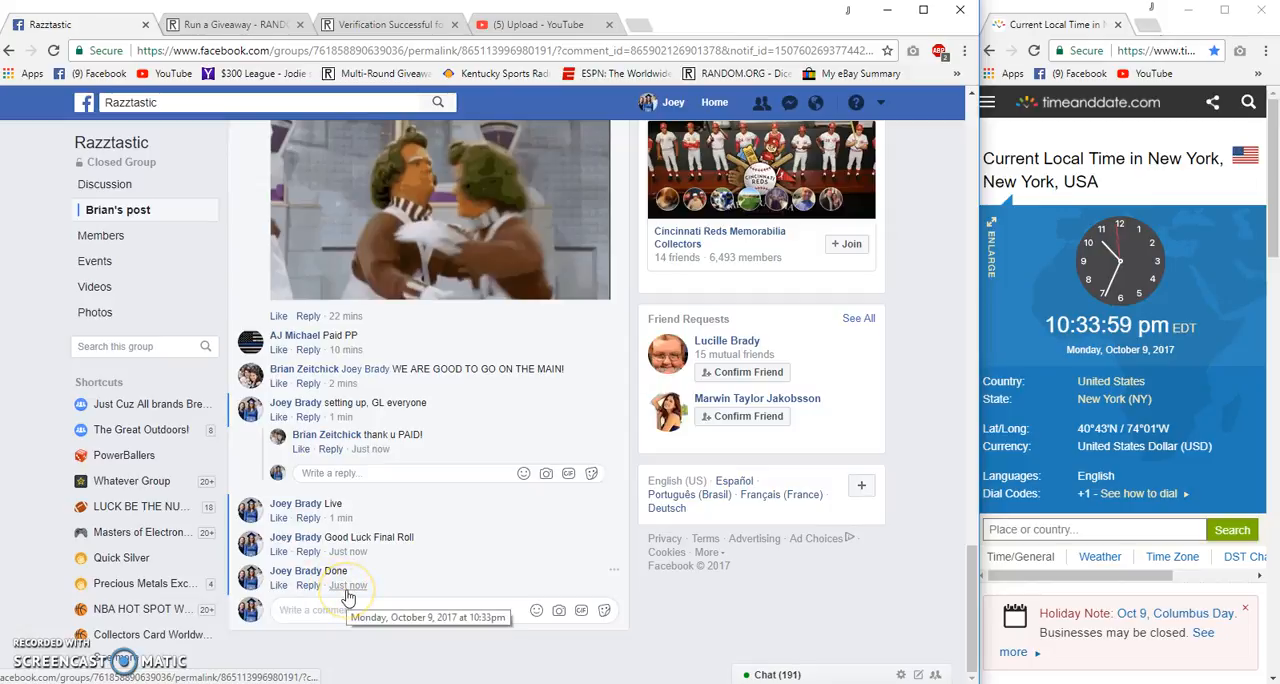